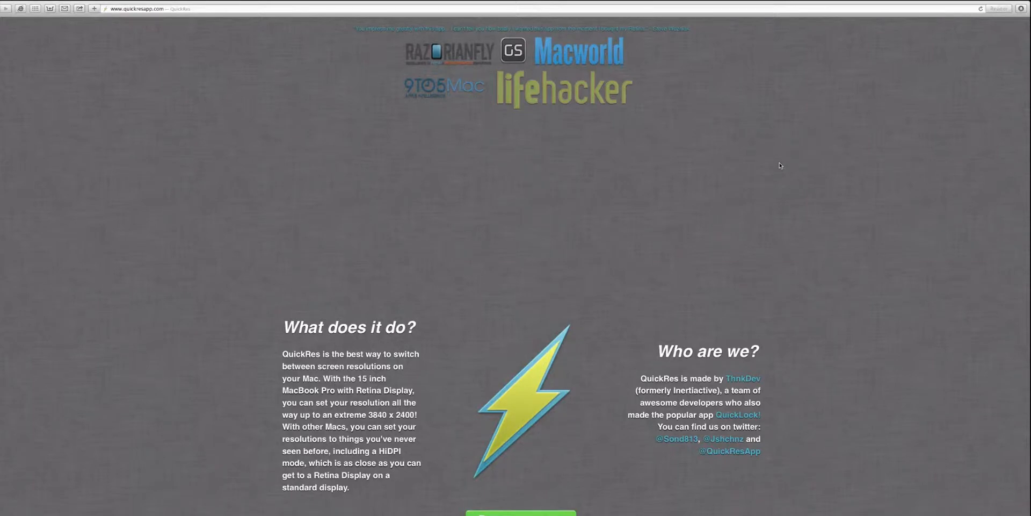
pyautogui.moveTo(586, 336)
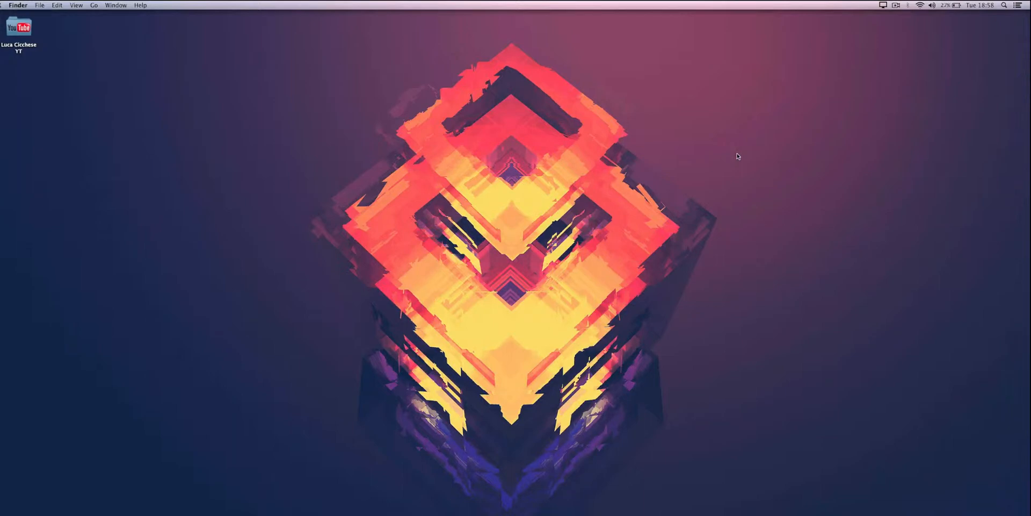
pyautogui.moveTo(907, 13)
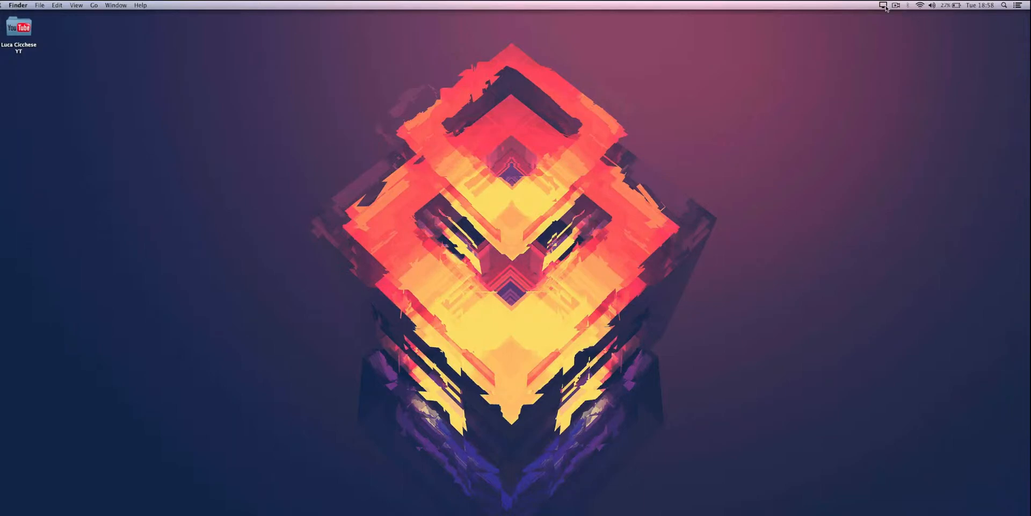
# Switch the display to a chosen size such as 1280 x 720 from the QuickRes resolutions list
pyautogui.click(883, 4)
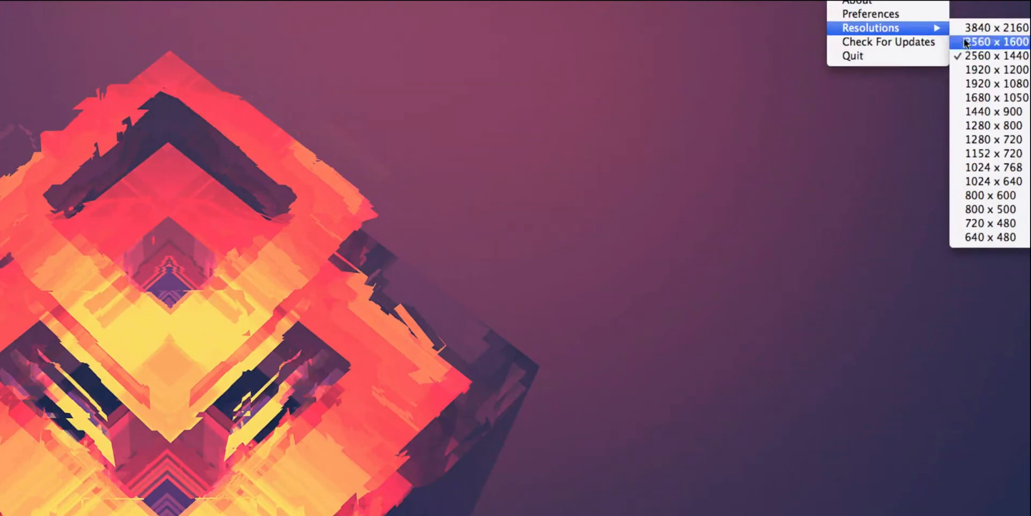
pyautogui.moveTo(990, 55)
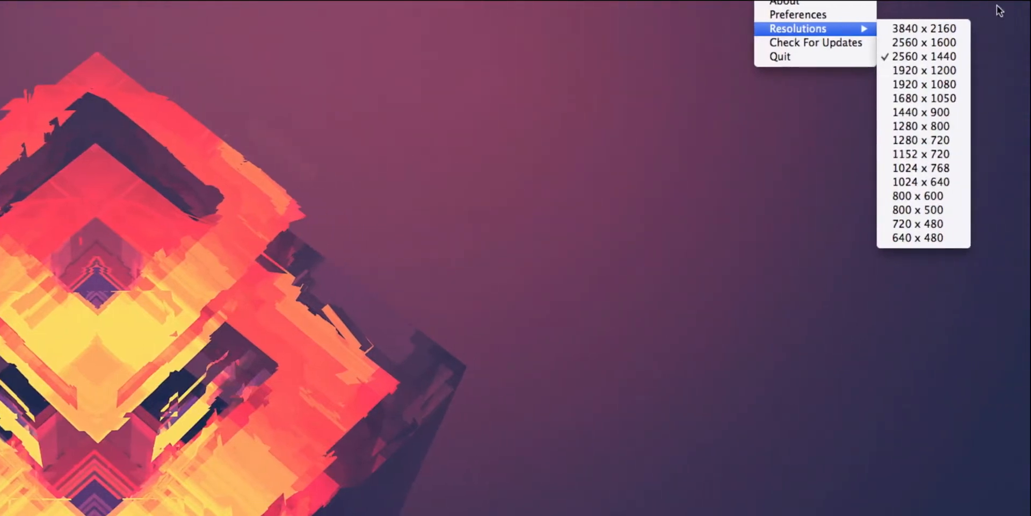
pyautogui.moveTo(924, 109)
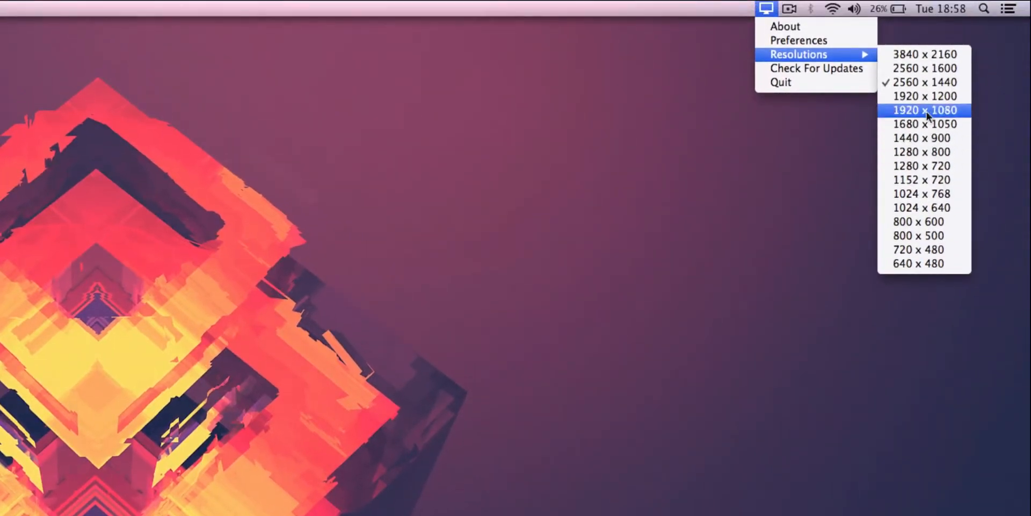
pyautogui.moveTo(923, 166)
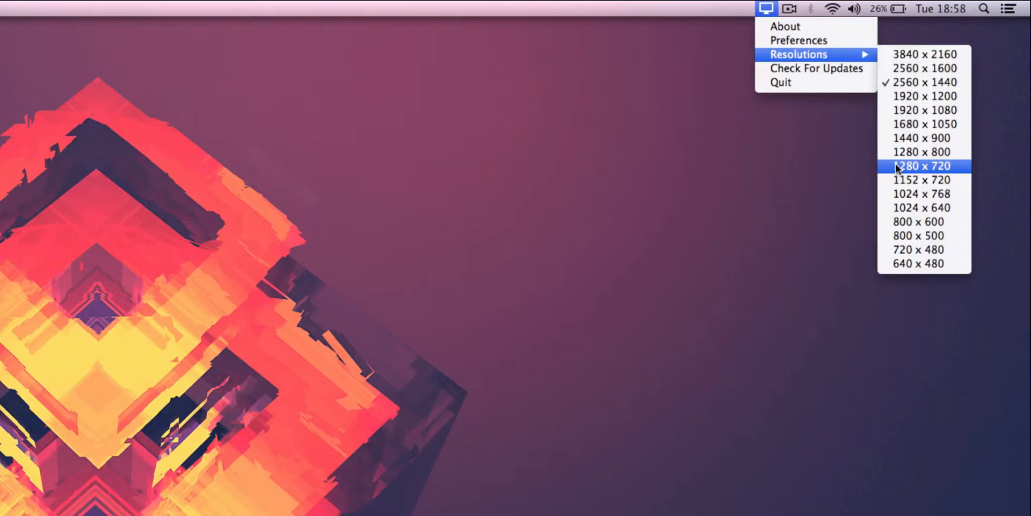
pyautogui.click(921, 165)
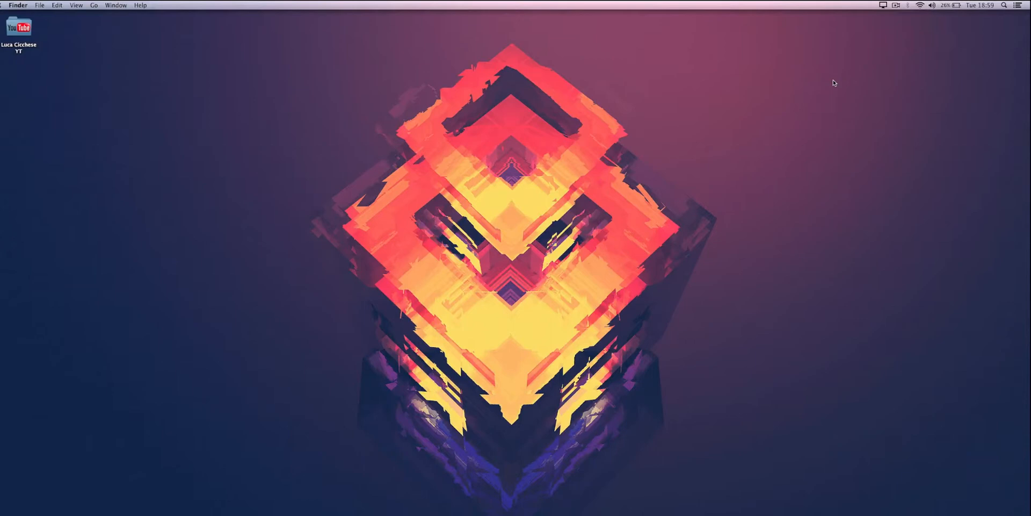
pyautogui.moveTo(903, 22)
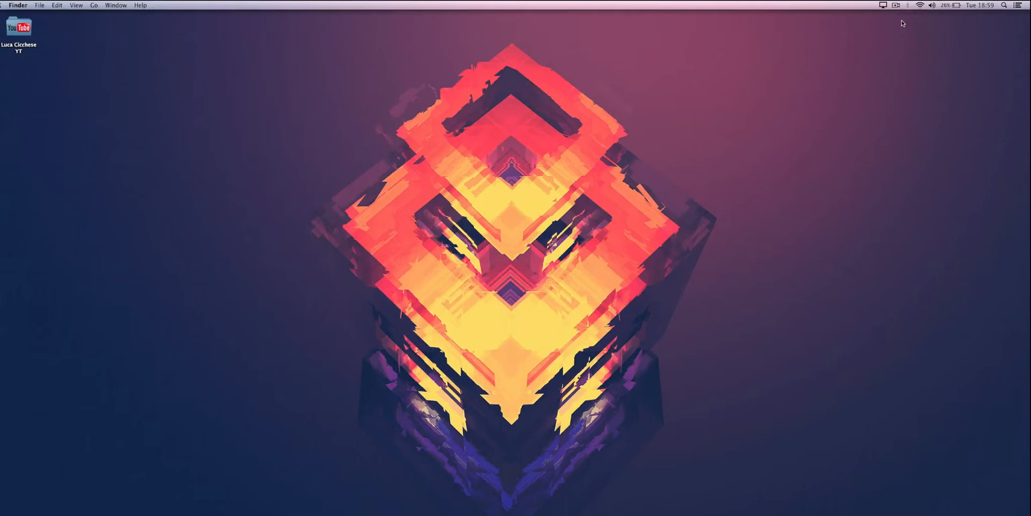